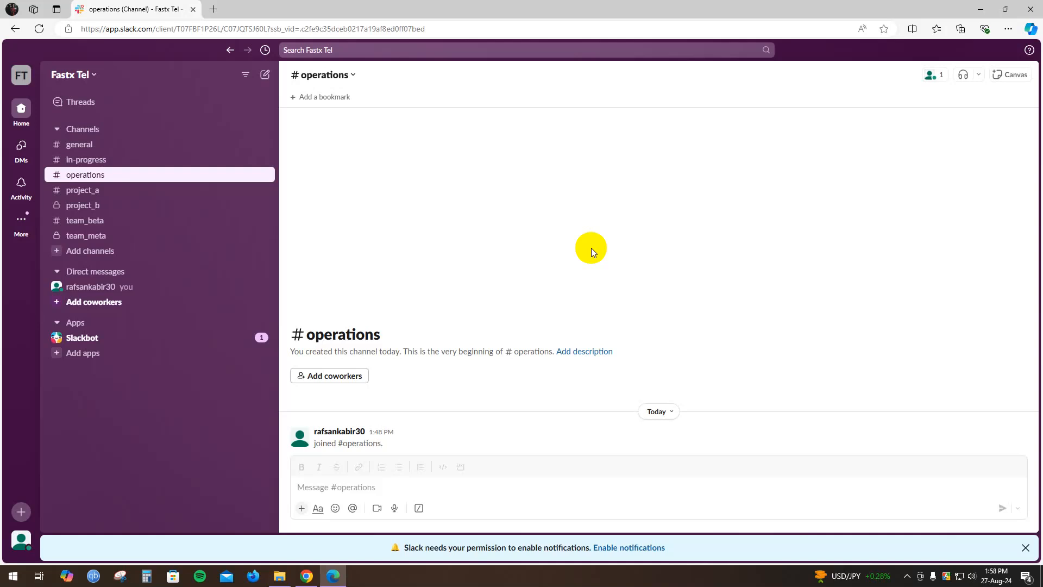
mouse_move(382, 308)
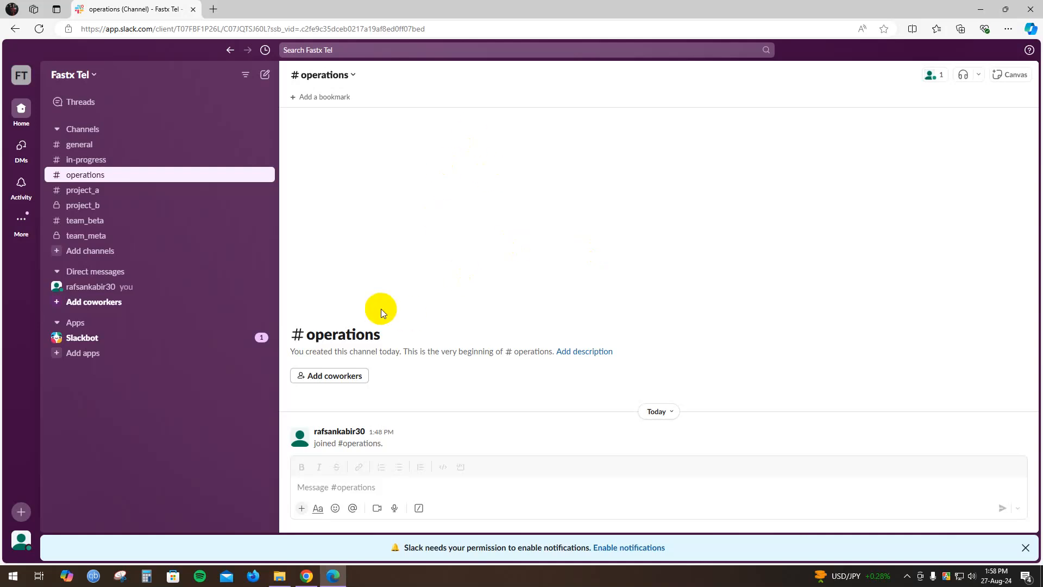
mouse_move(155, 369)
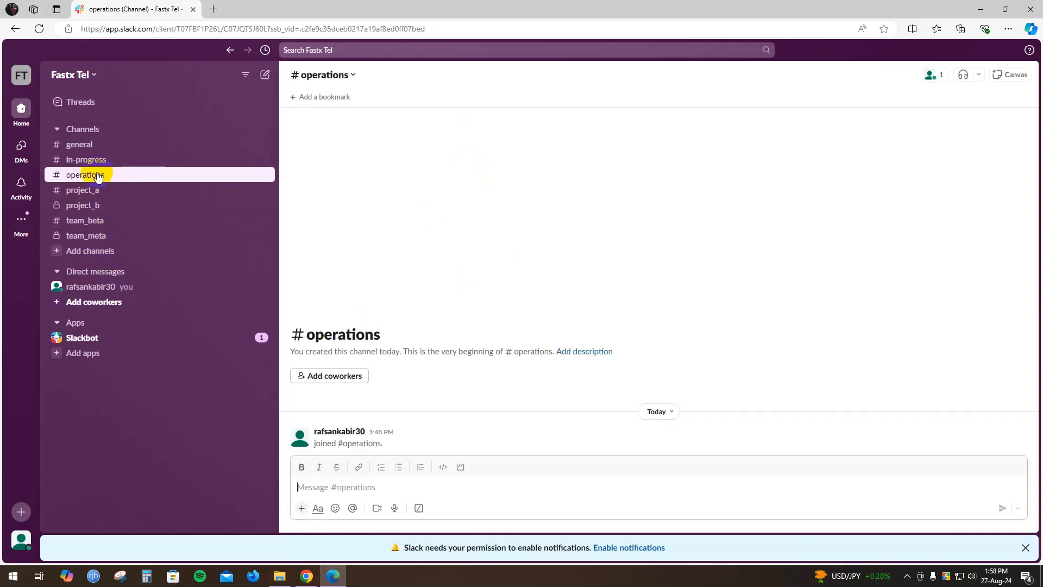
mouse_move(104, 175)
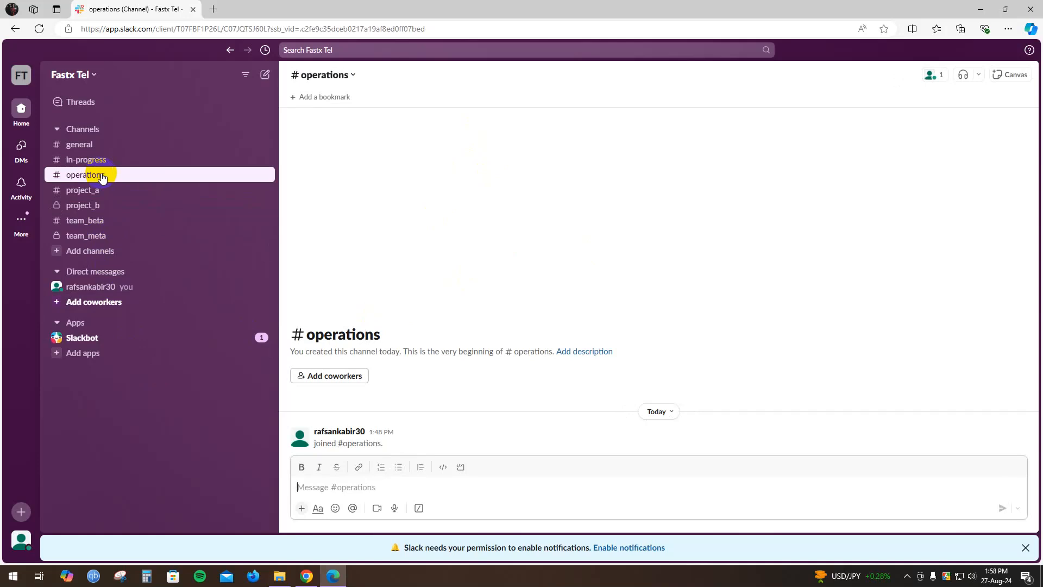
mouse_move(101, 194)
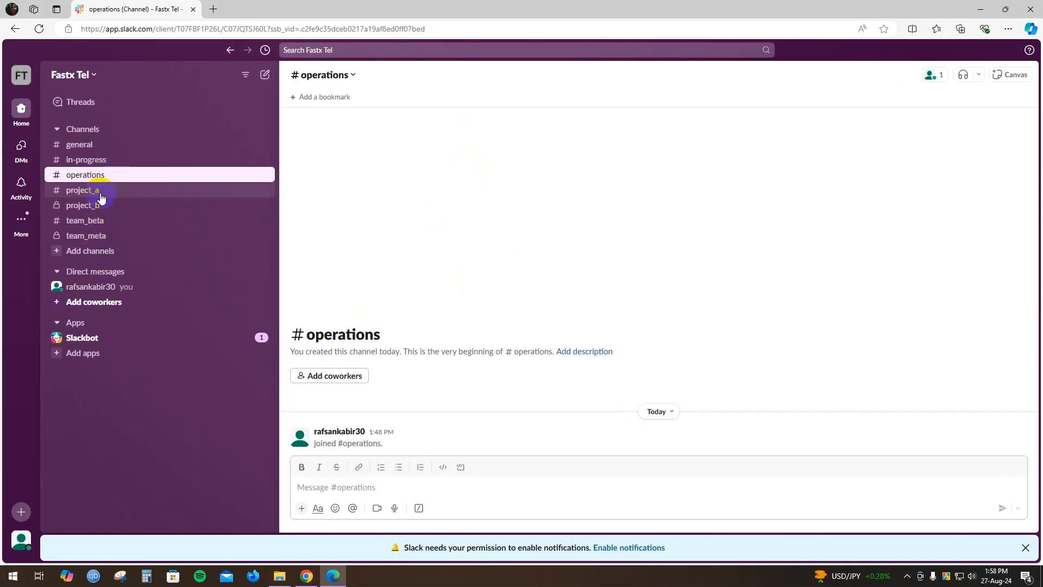
mouse_move(94, 177)
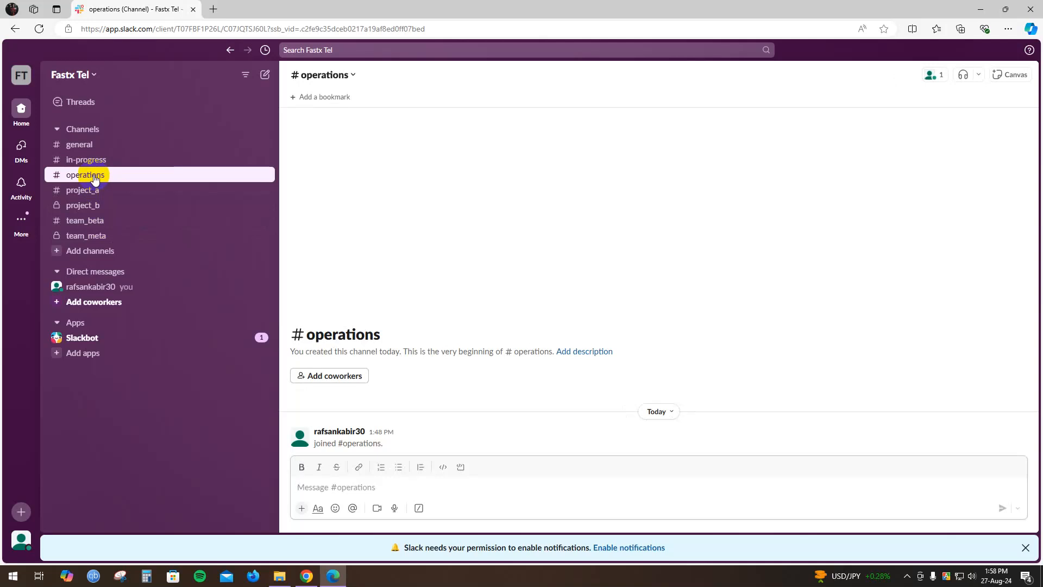
- Open the channel details for #operations from its sidebar context menu
right_click(89, 174)
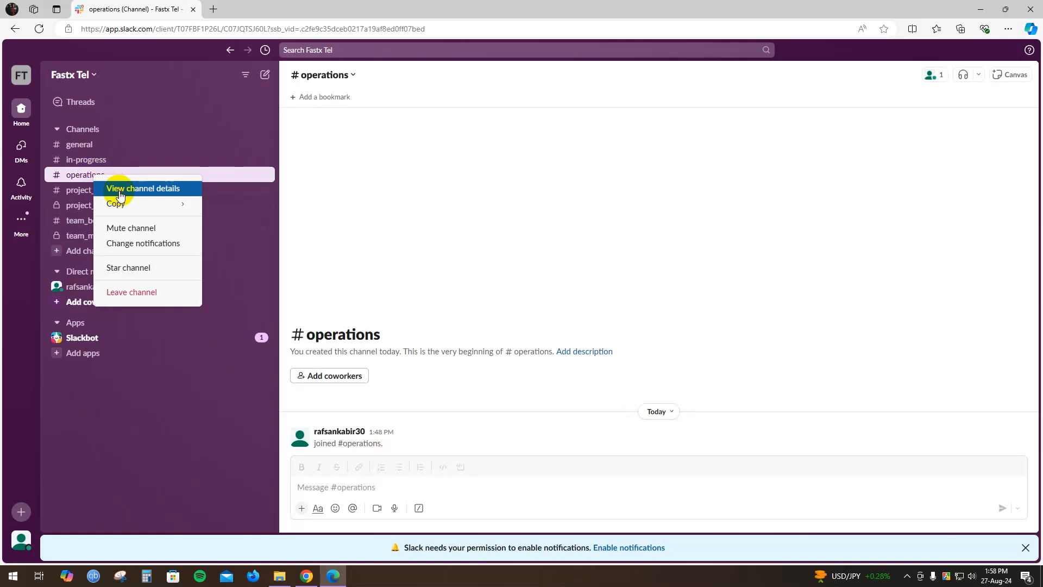
click(142, 188)
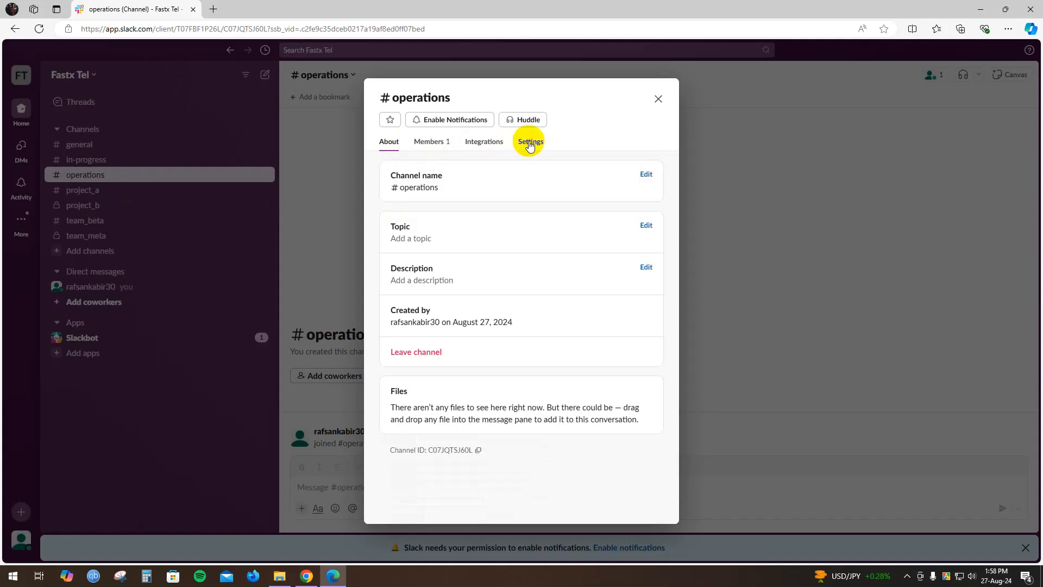
- Archive #operations for everyone from its Settings and confirm the archive
click(529, 142)
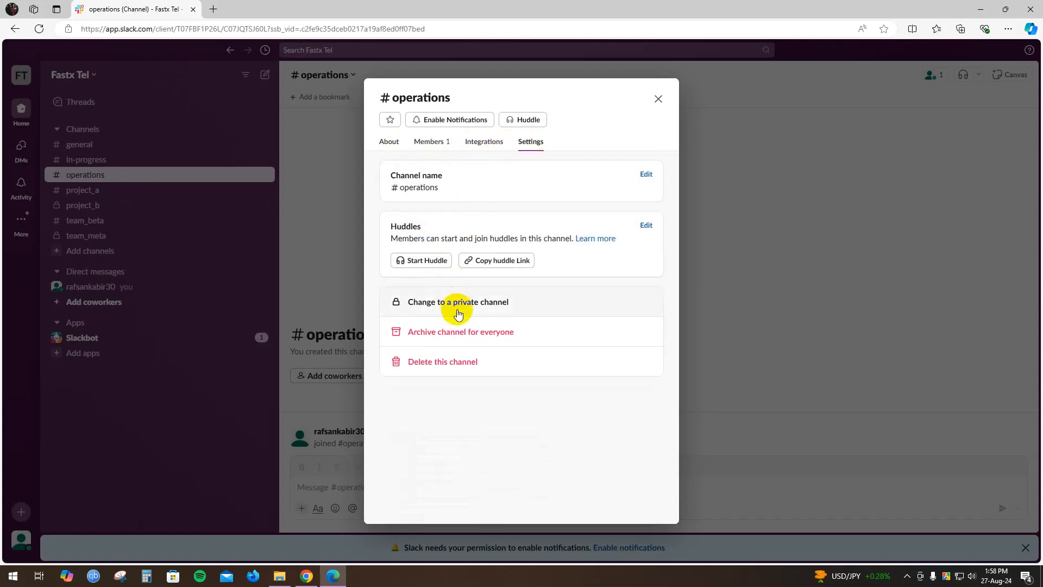
mouse_move(430, 357)
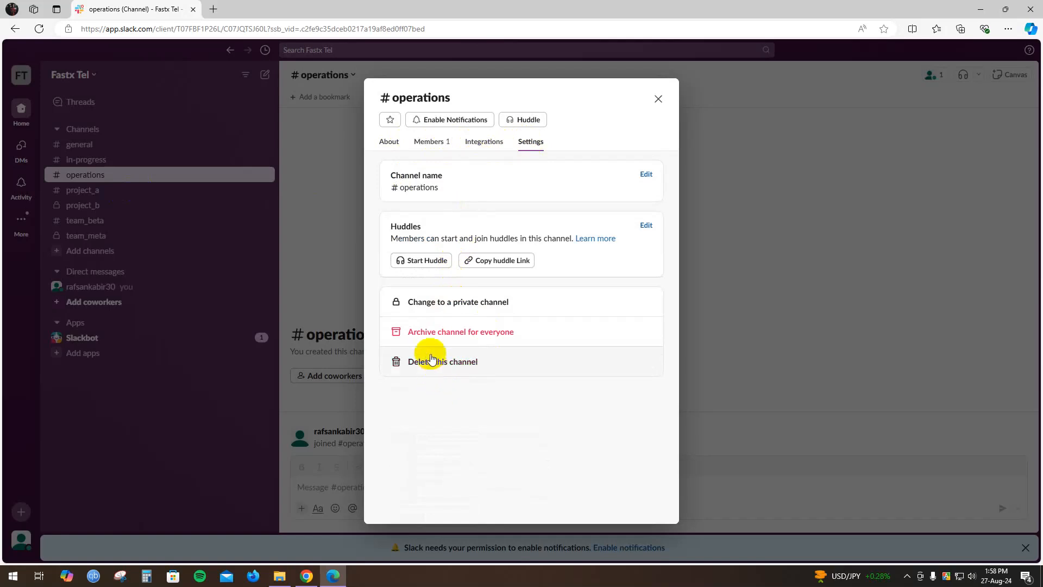
mouse_move(440, 314)
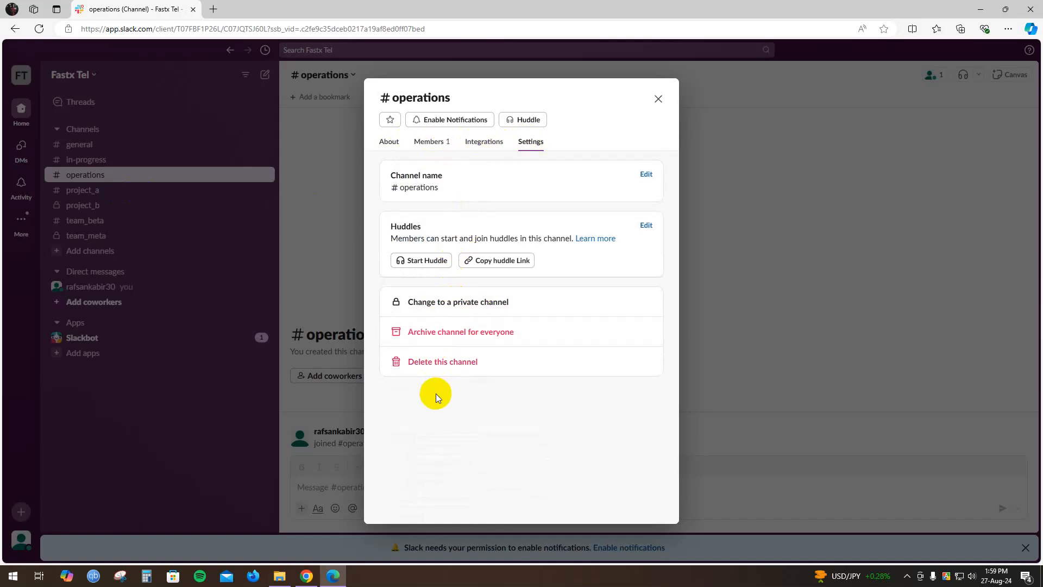
mouse_move(425, 334)
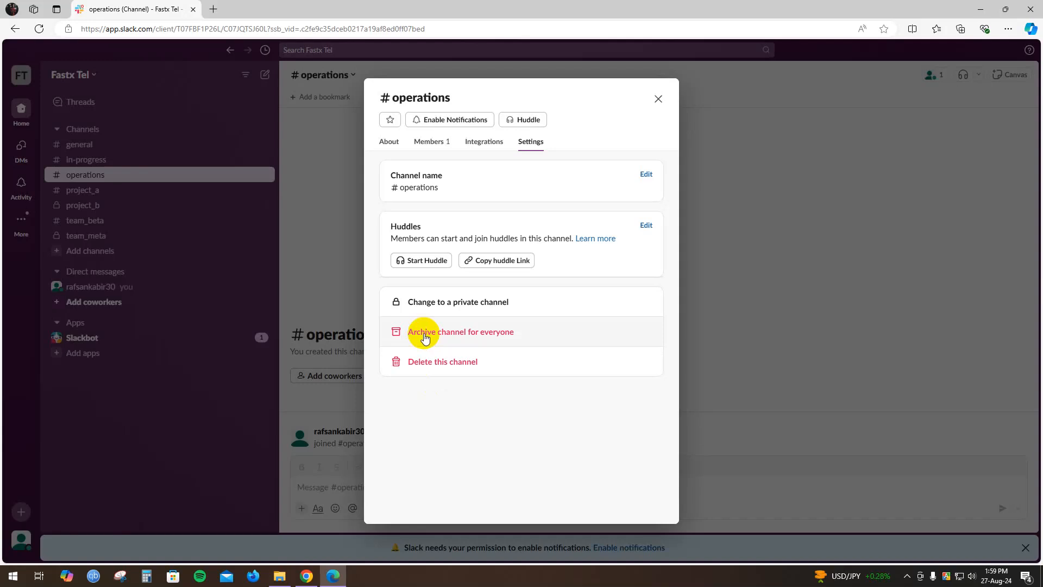
mouse_move(451, 377)
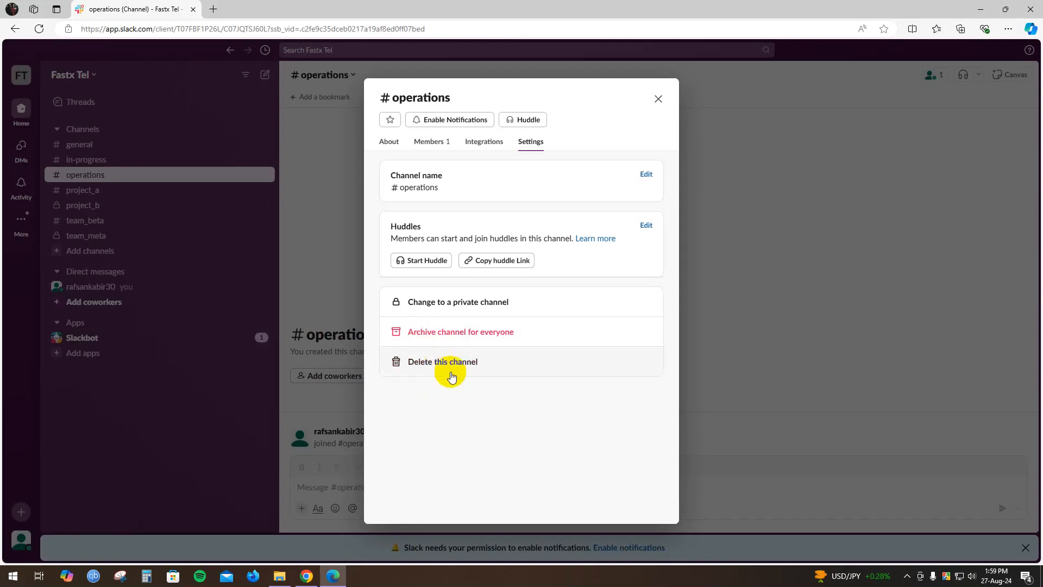
mouse_move(436, 334)
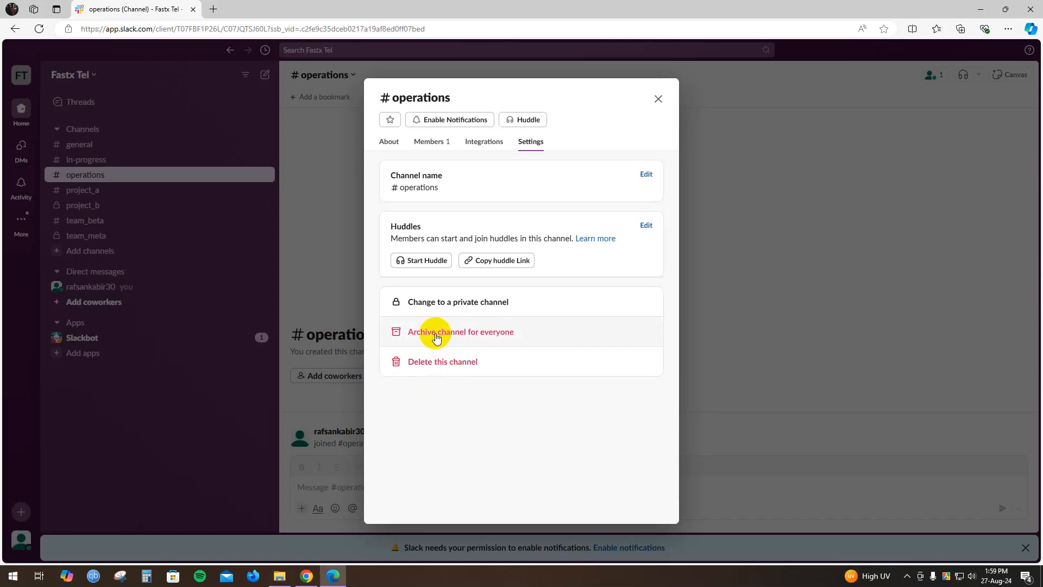
click(437, 331)
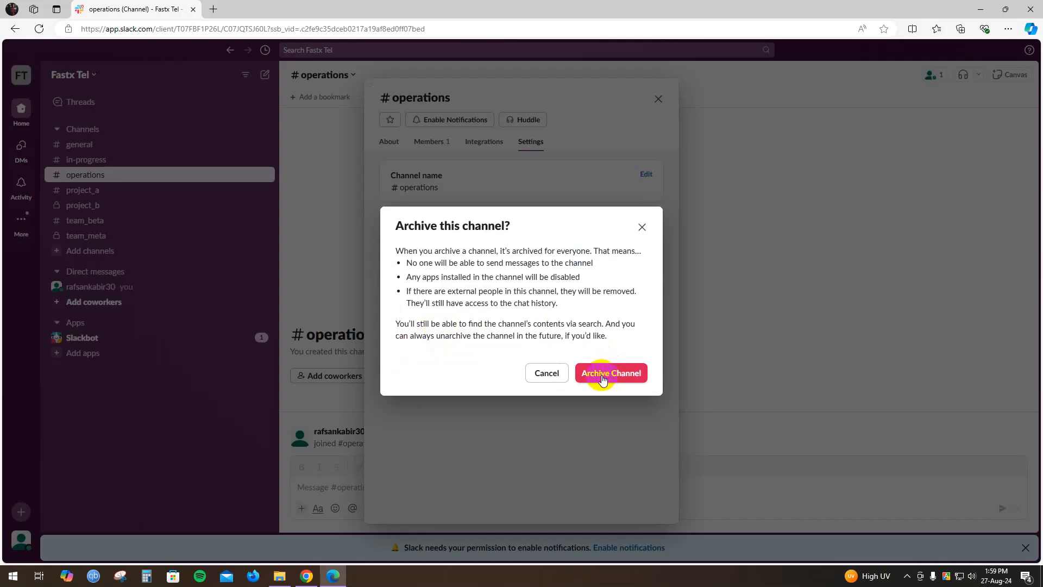
click(611, 373)
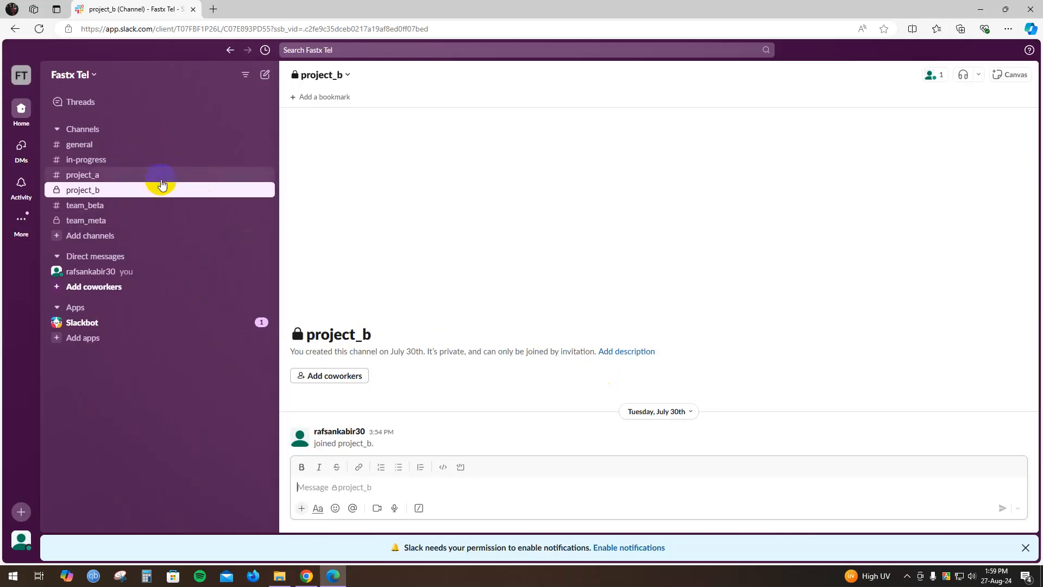
mouse_move(135, 178)
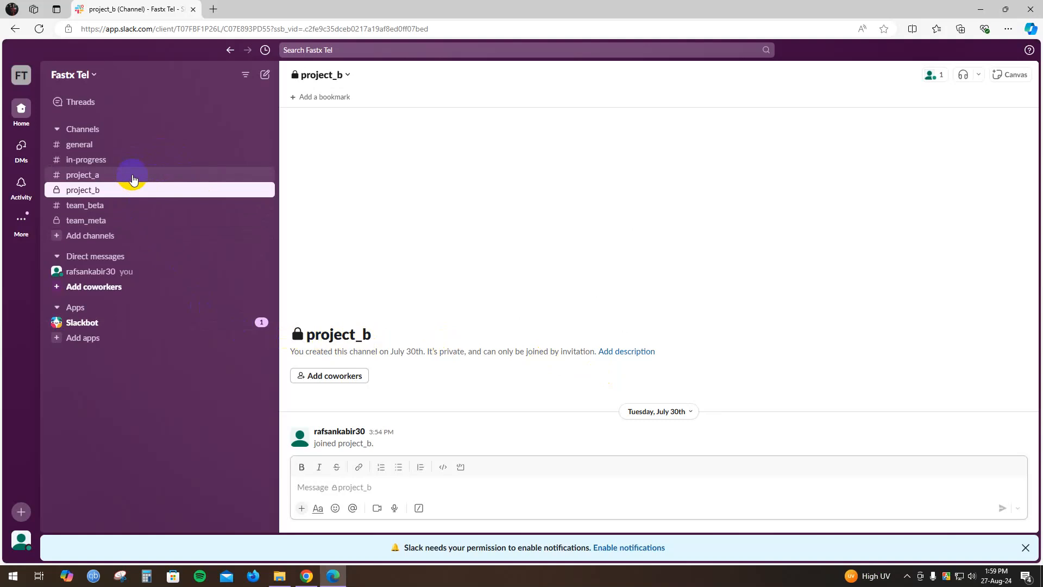